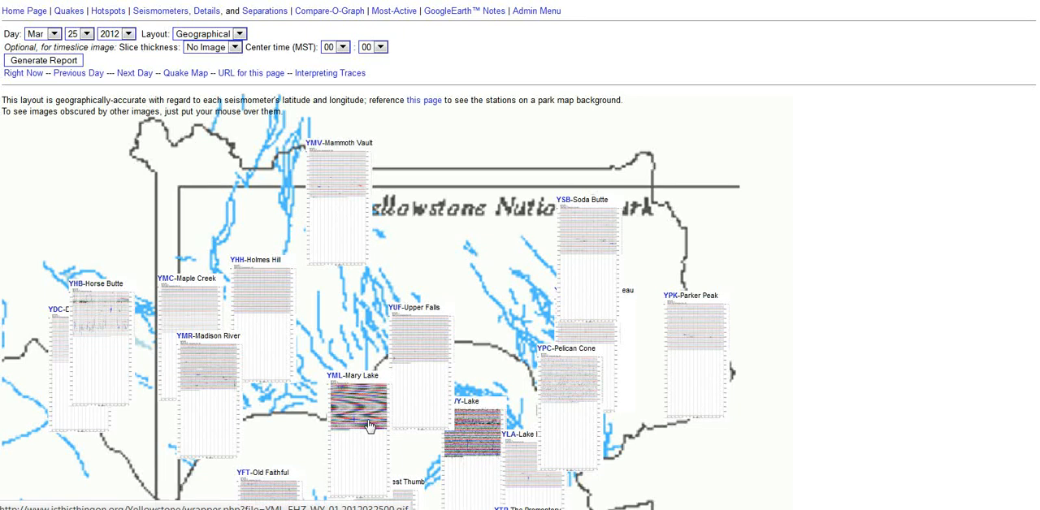
{"action": "mouse_move", "coordinate": [370, 429]}
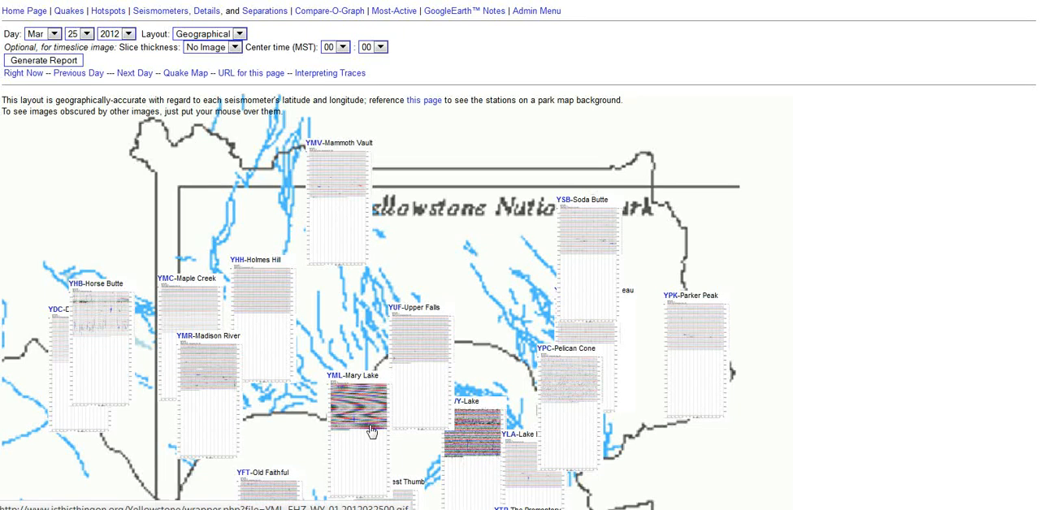
{"action": "mouse_move", "coordinate": [362, 429]}
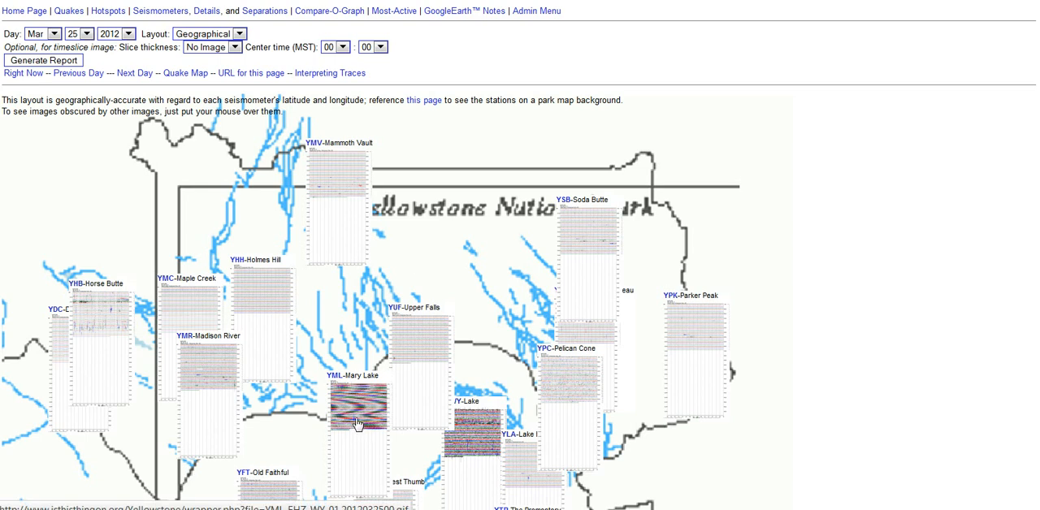
{"action": "mouse_move", "coordinate": [371, 406]}
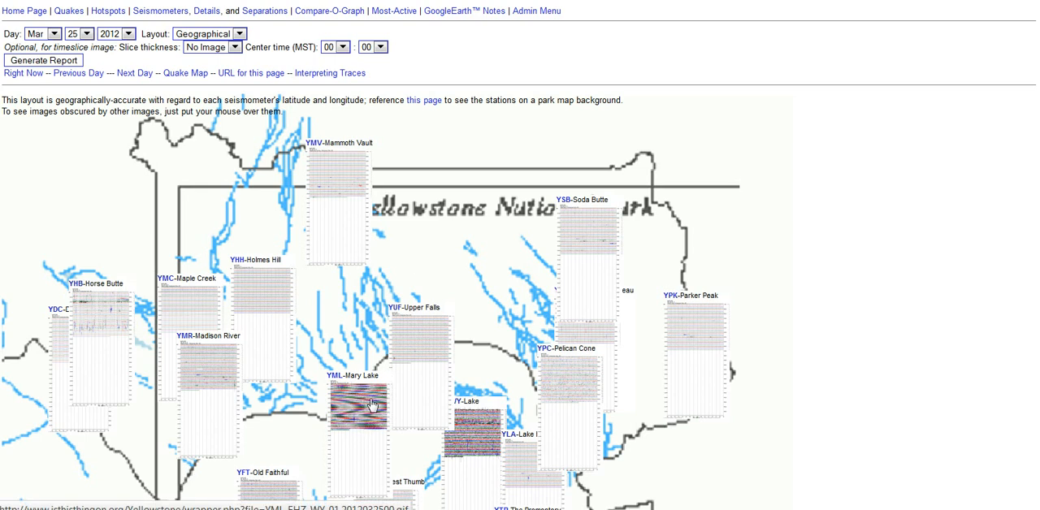
{"action": "mouse_move", "coordinate": [365, 414]}
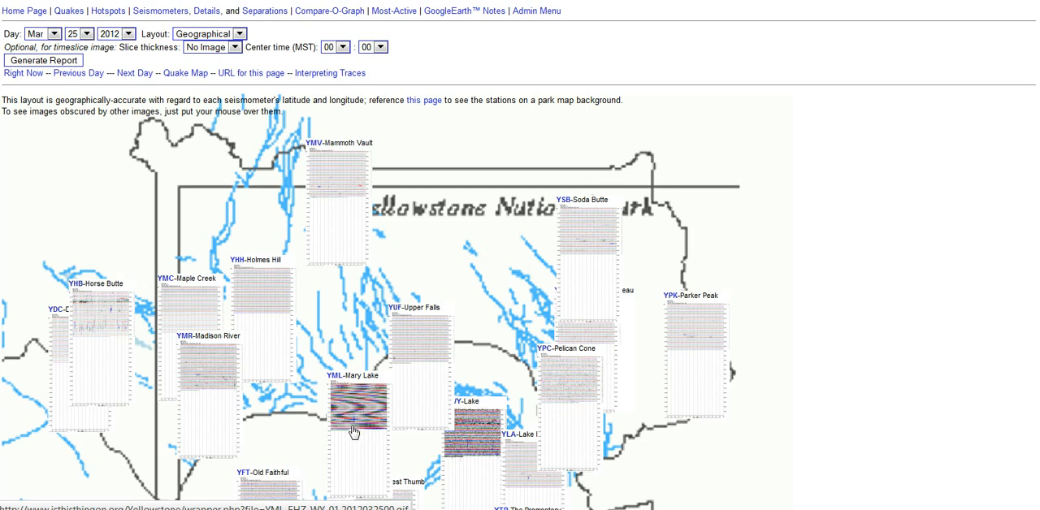
{"action": "mouse_move", "coordinate": [364, 329]}
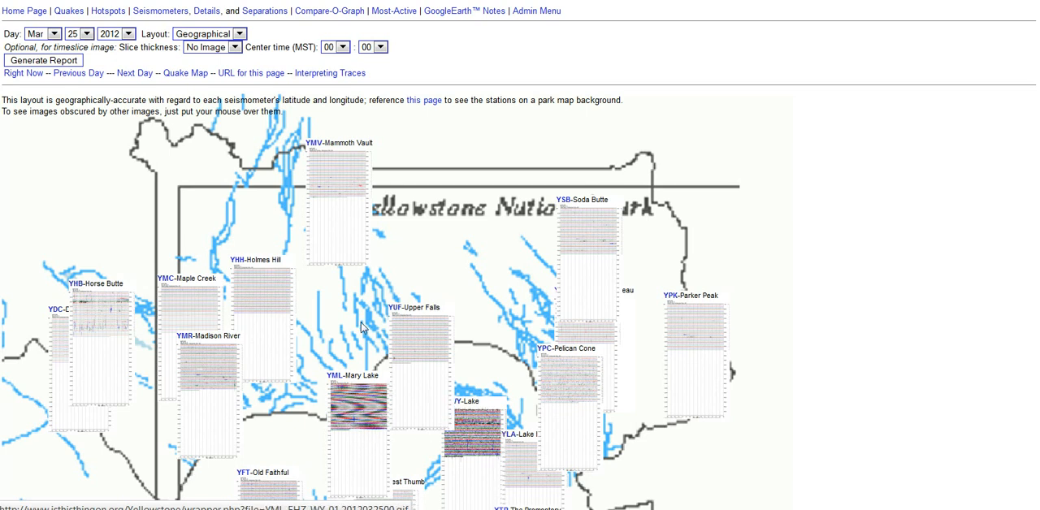
{"action": "mouse_move", "coordinate": [220, 190]}
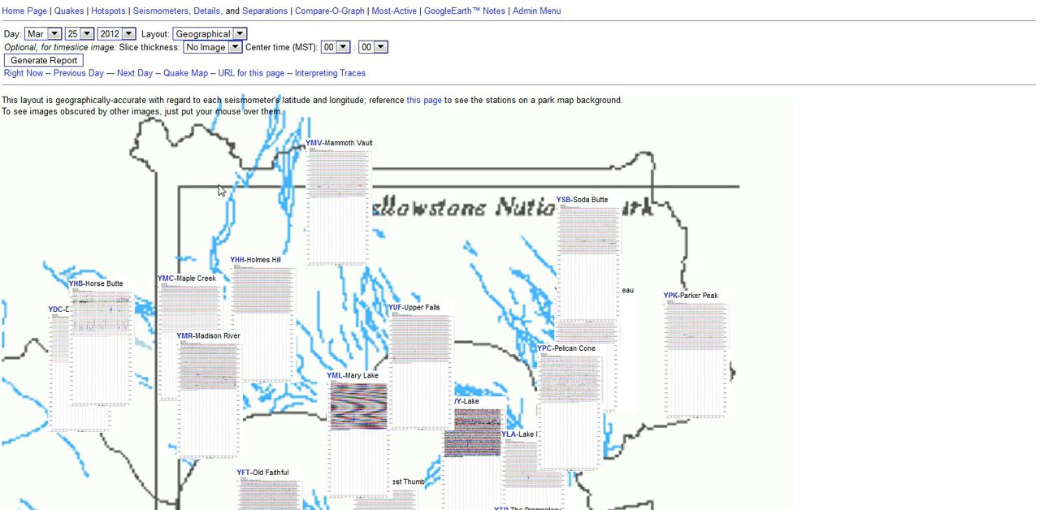
{"action": "mouse_move", "coordinate": [228, 199]}
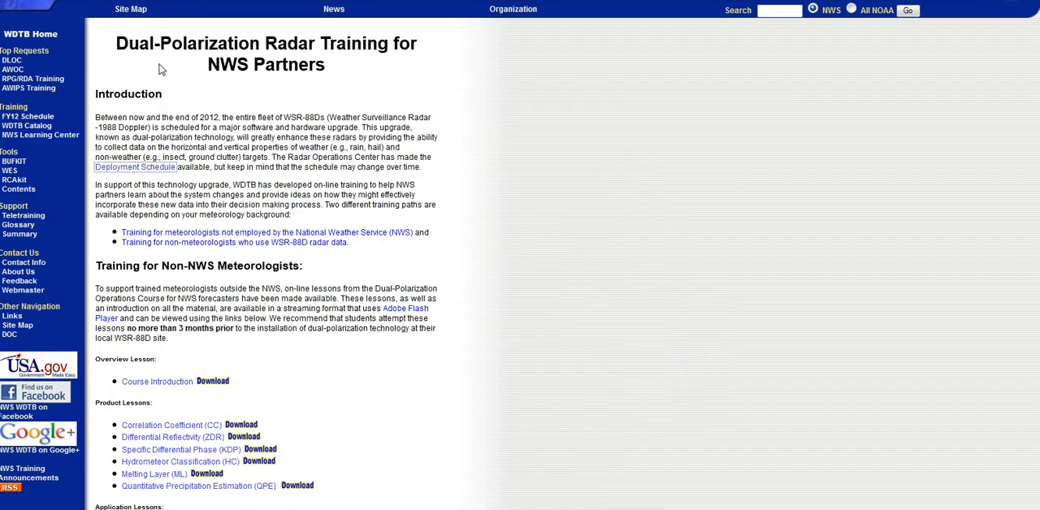
{"action": "mouse_move", "coordinate": [385, 68]}
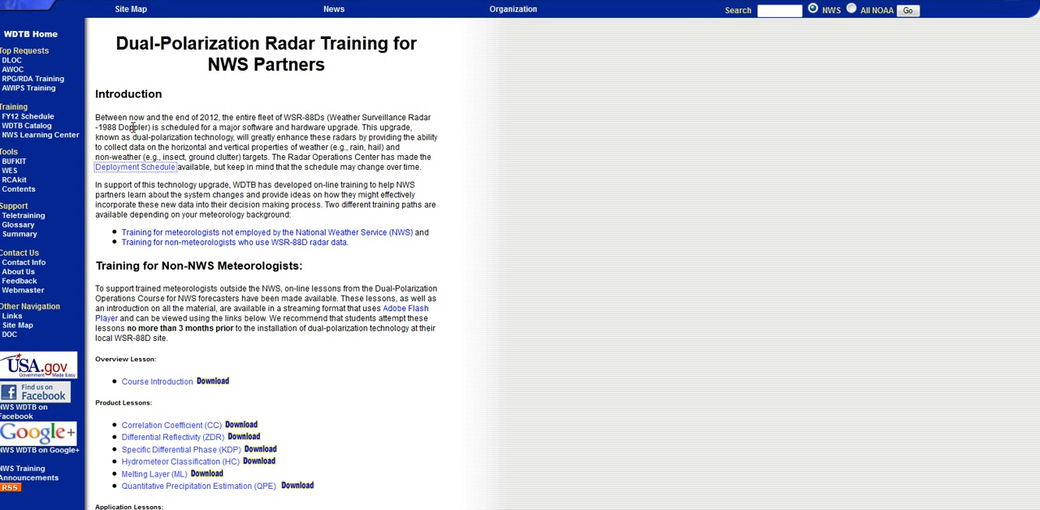
{"action": "mouse_move", "coordinate": [134, 194]}
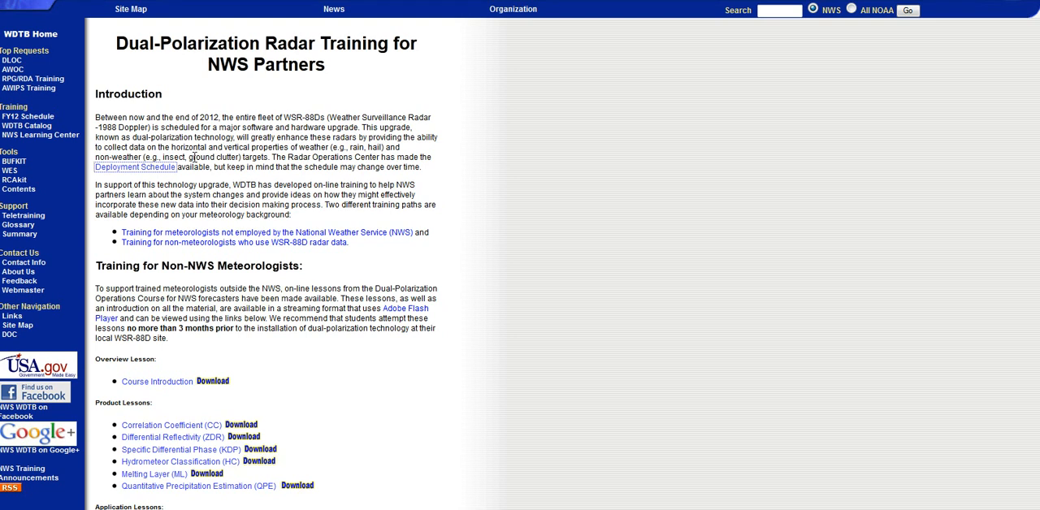
{"action": "mouse_move", "coordinate": [260, 159]}
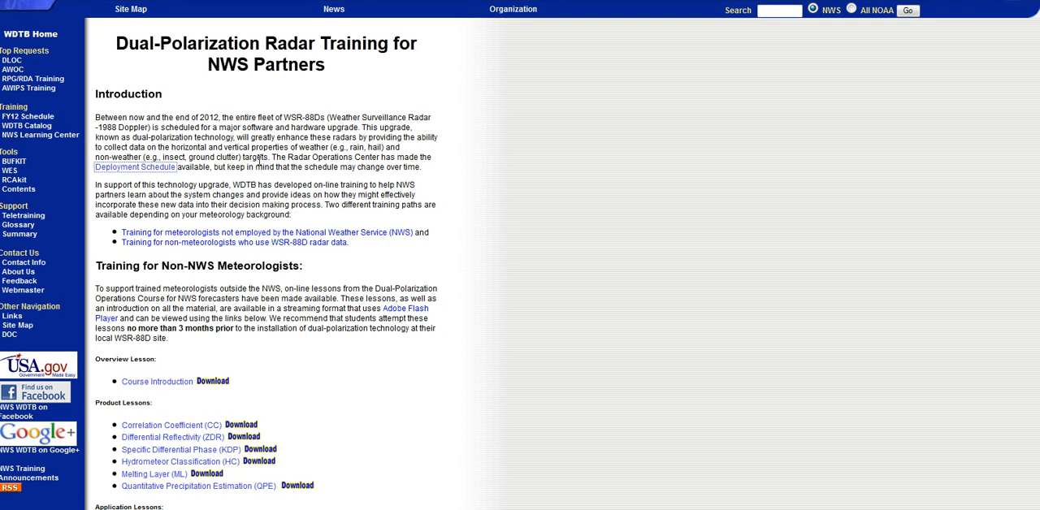
{"action": "mouse_move", "coordinate": [314, 180]}
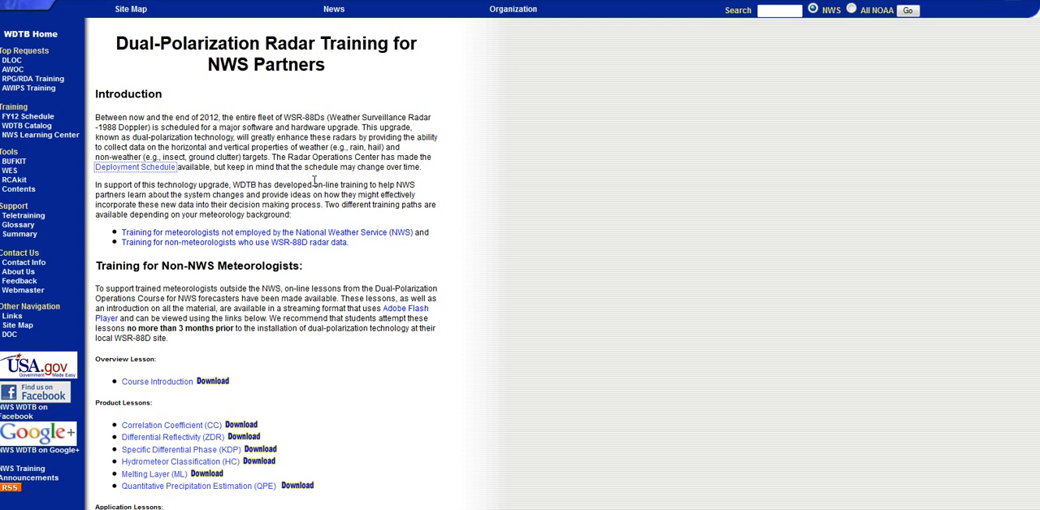
{"action": "mouse_move", "coordinate": [218, 205]}
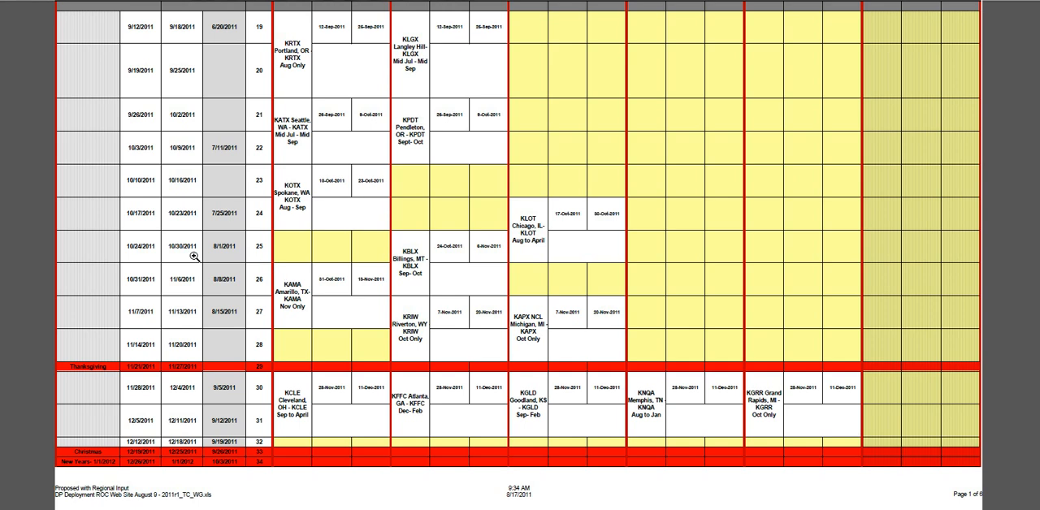
{"action": "mouse_move", "coordinate": [153, 259]}
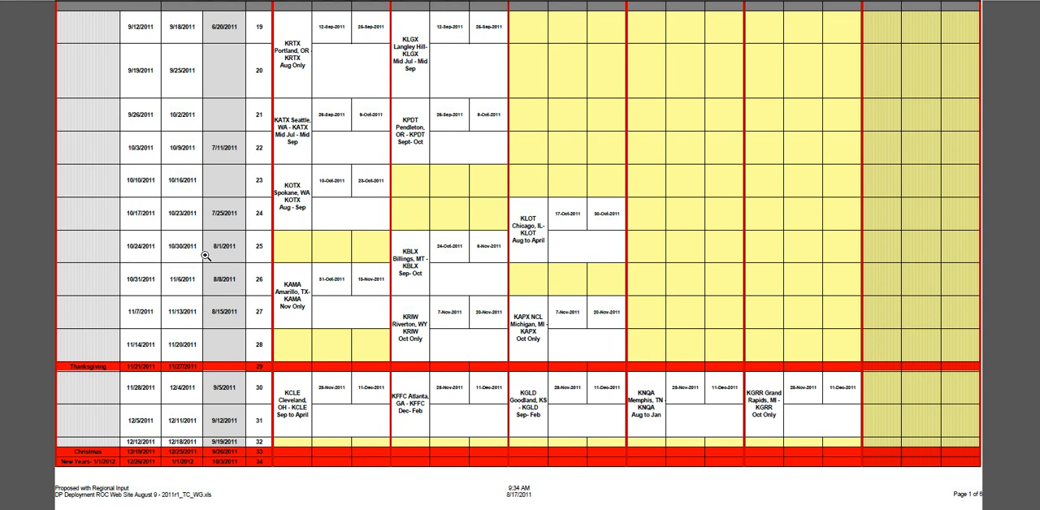
{"action": "mouse_move", "coordinate": [367, 182]}
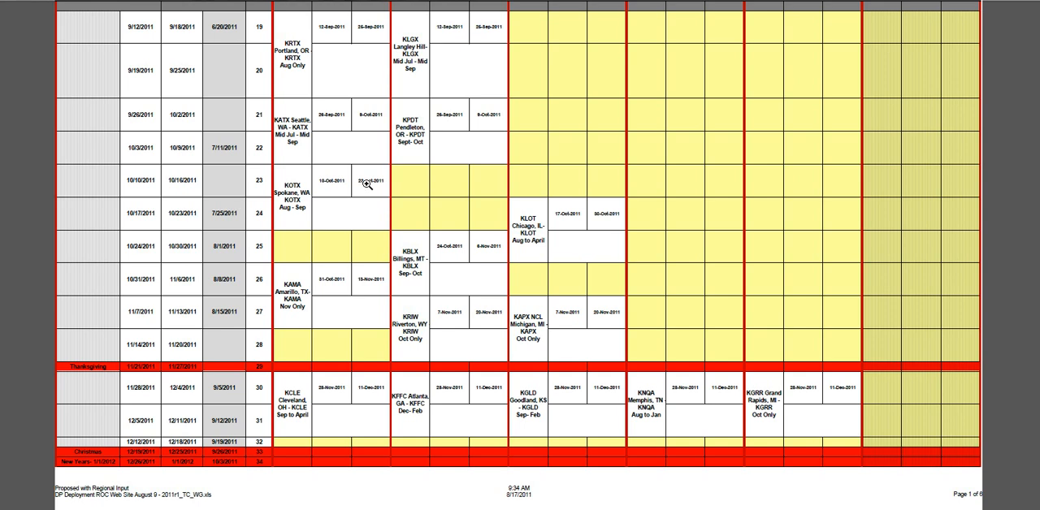
{"action": "mouse_move", "coordinate": [446, 250]}
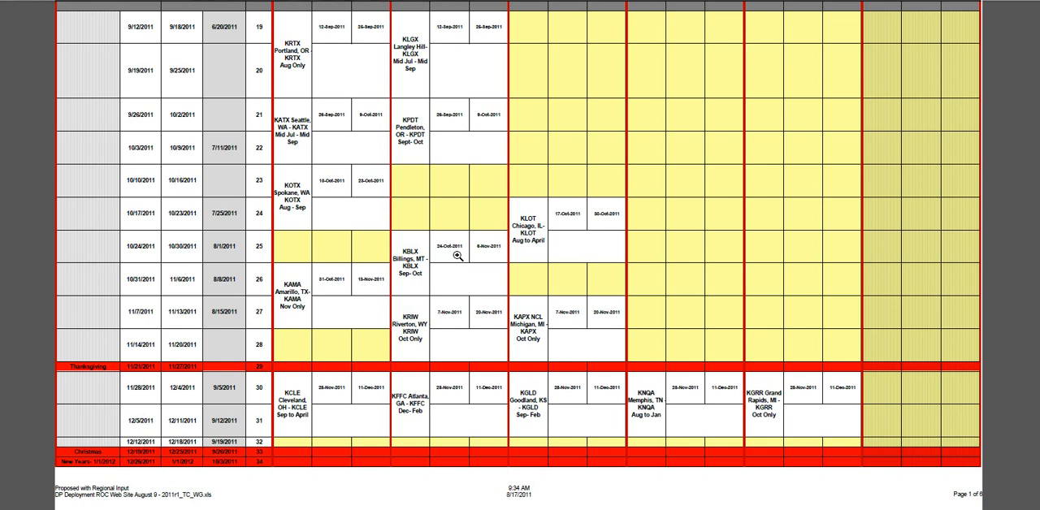
{"action": "mouse_move", "coordinate": [485, 258]}
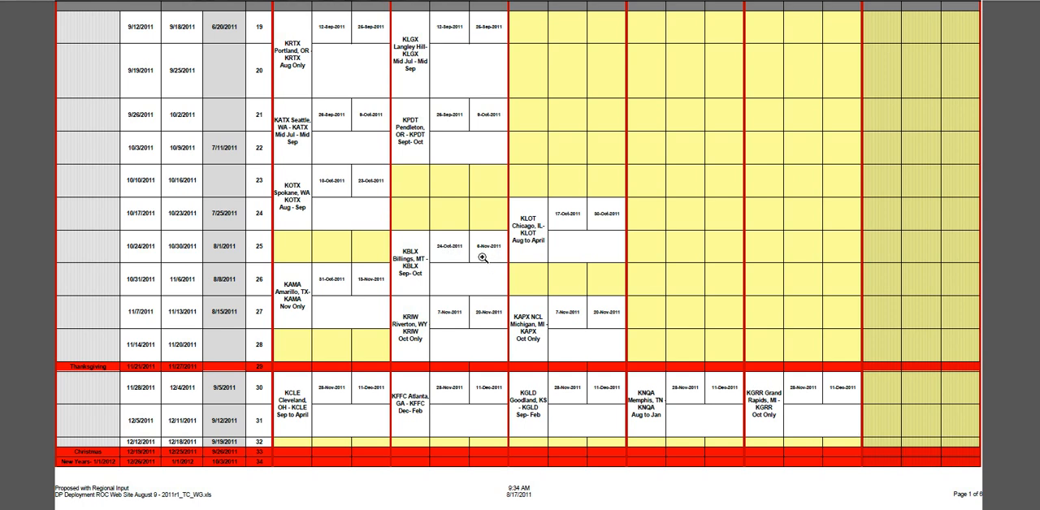
{"action": "mouse_move", "coordinate": [504, 254]}
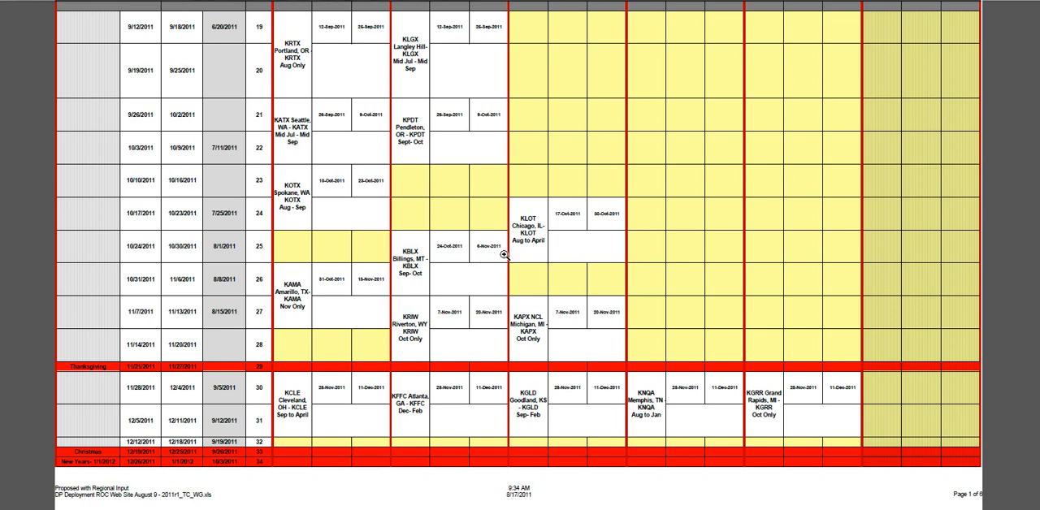
{"action": "mouse_move", "coordinate": [422, 276]}
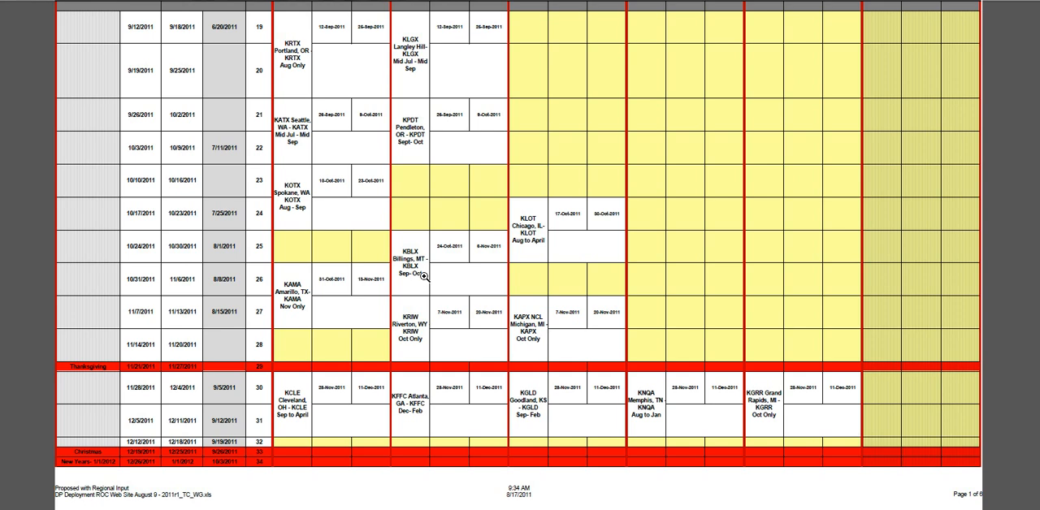
{"action": "mouse_move", "coordinate": [407, 335]}
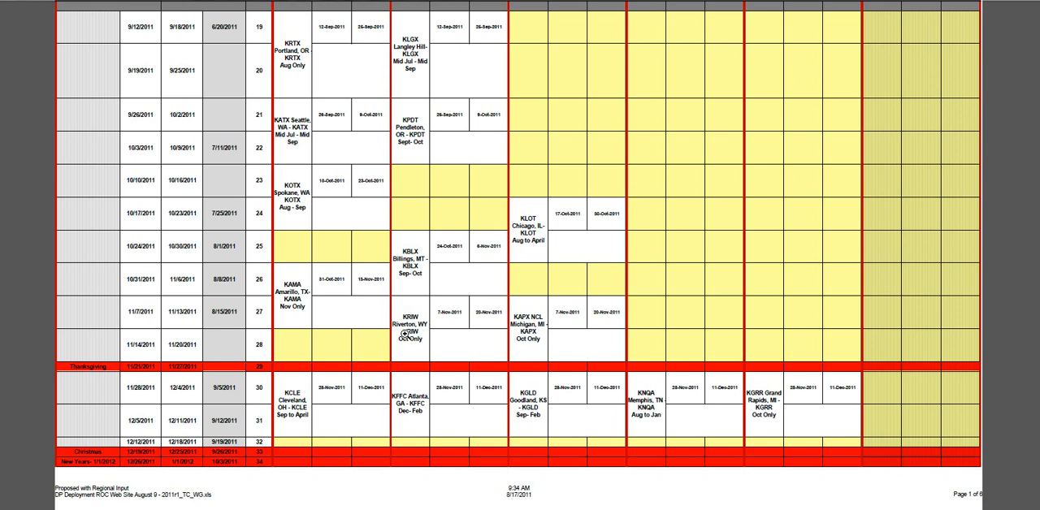
{"action": "mouse_move", "coordinate": [452, 322]}
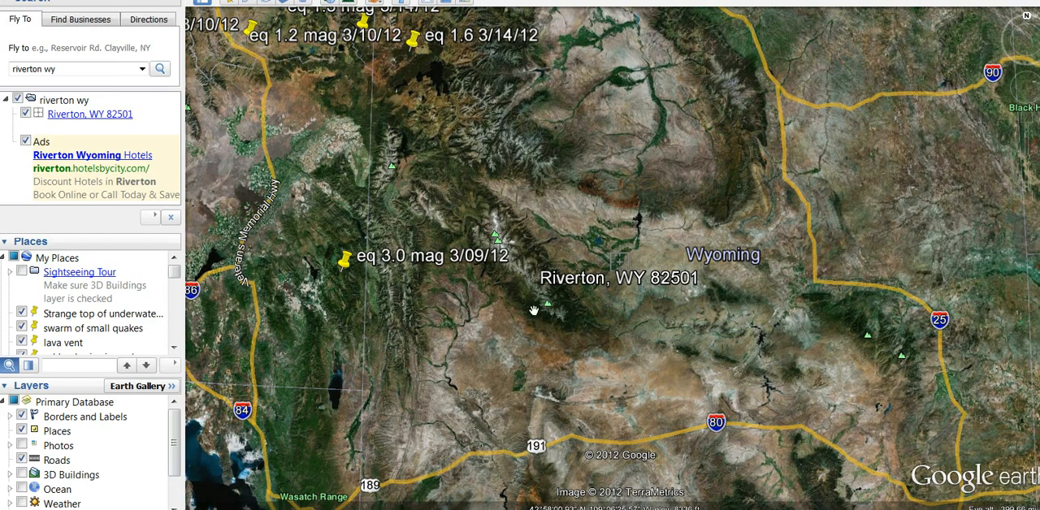
{"action": "mouse_move", "coordinate": [611, 201]}
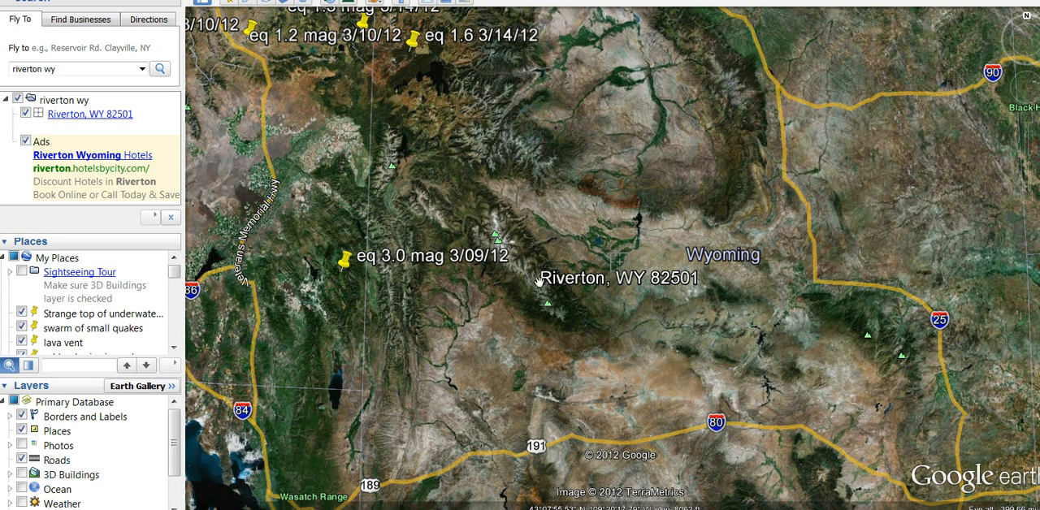
{"action": "mouse_move", "coordinate": [634, 221]}
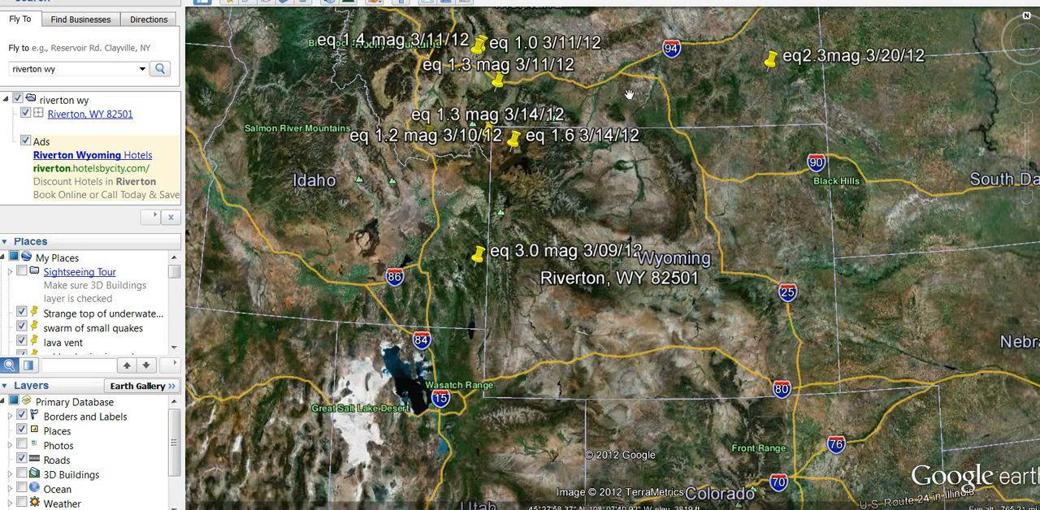
{"action": "mouse_move", "coordinate": [537, 120]}
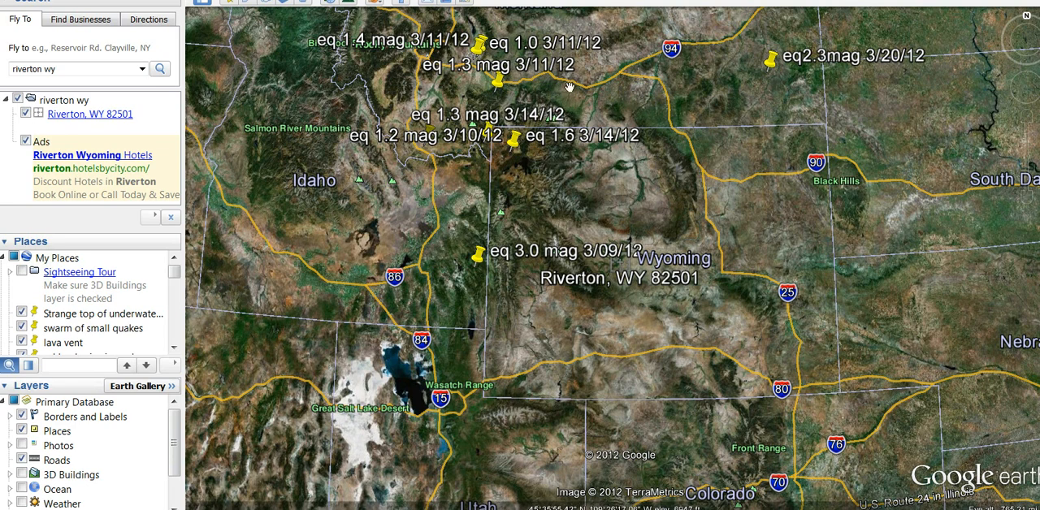
{"action": "mouse_move", "coordinate": [540, 130]}
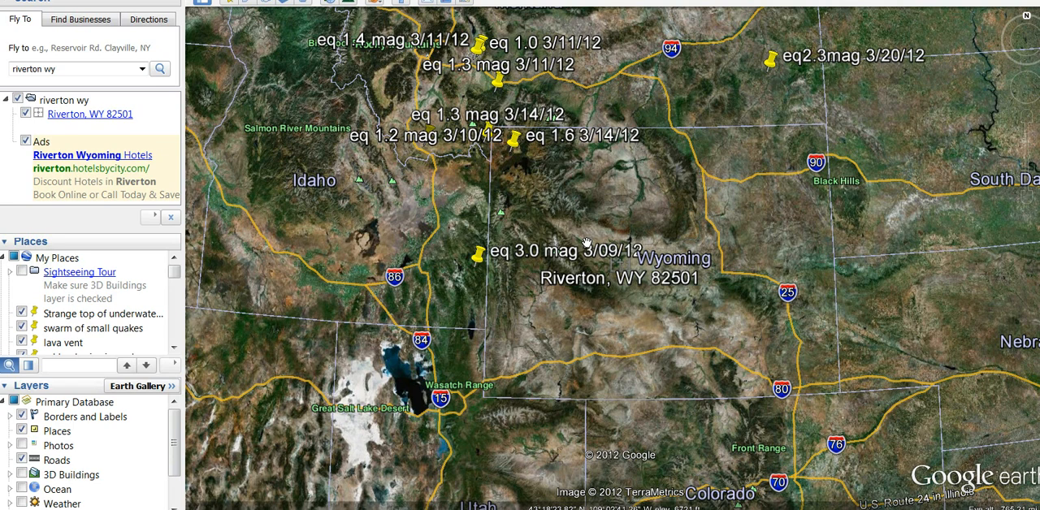
{"action": "mouse_move", "coordinate": [630, 114]}
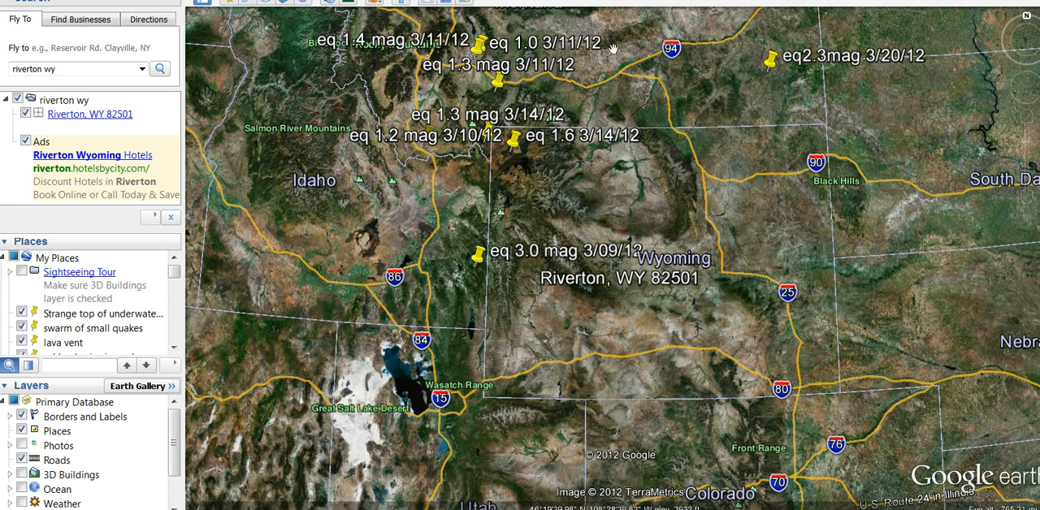
{"action": "mouse_move", "coordinate": [527, 191]}
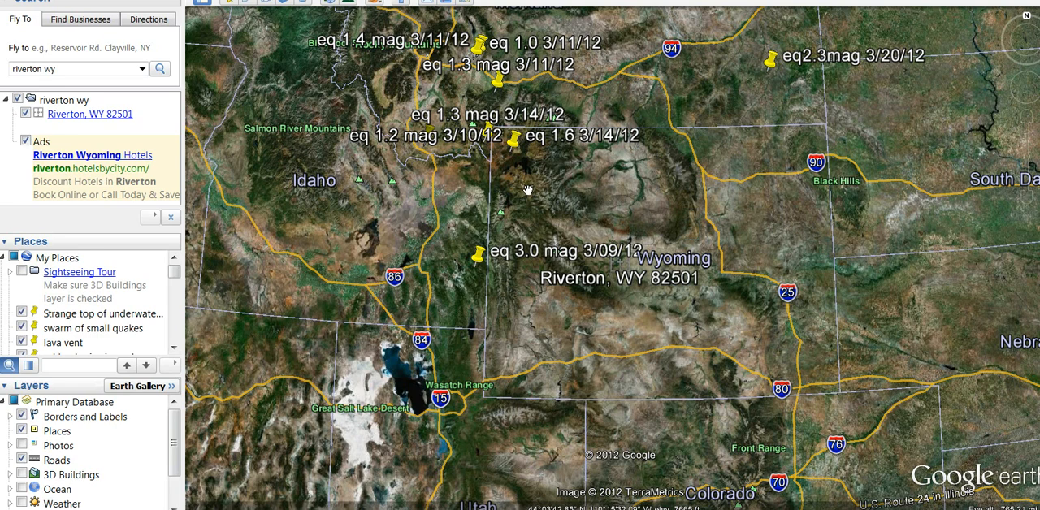
{"action": "mouse_move", "coordinate": [455, 202]}
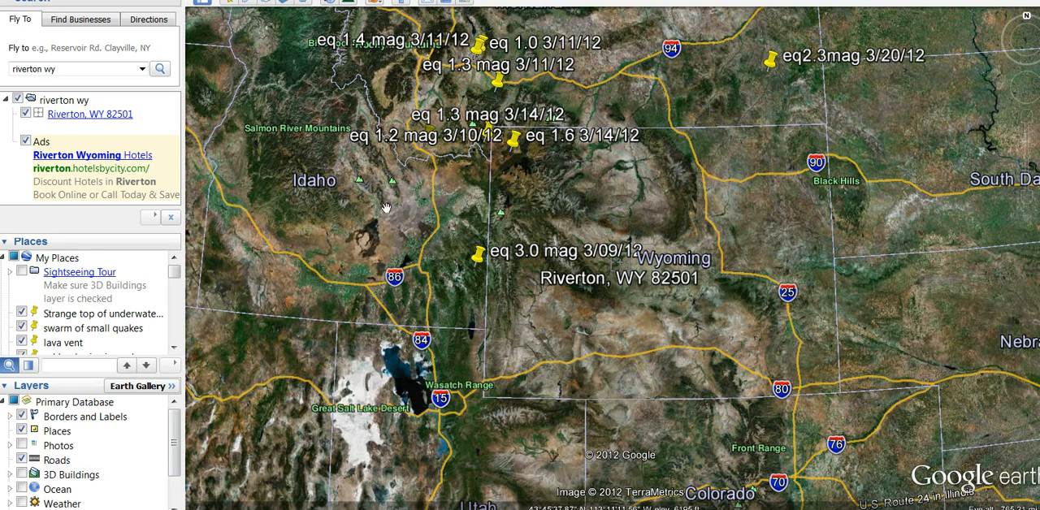
{"action": "mouse_move", "coordinate": [696, 8]}
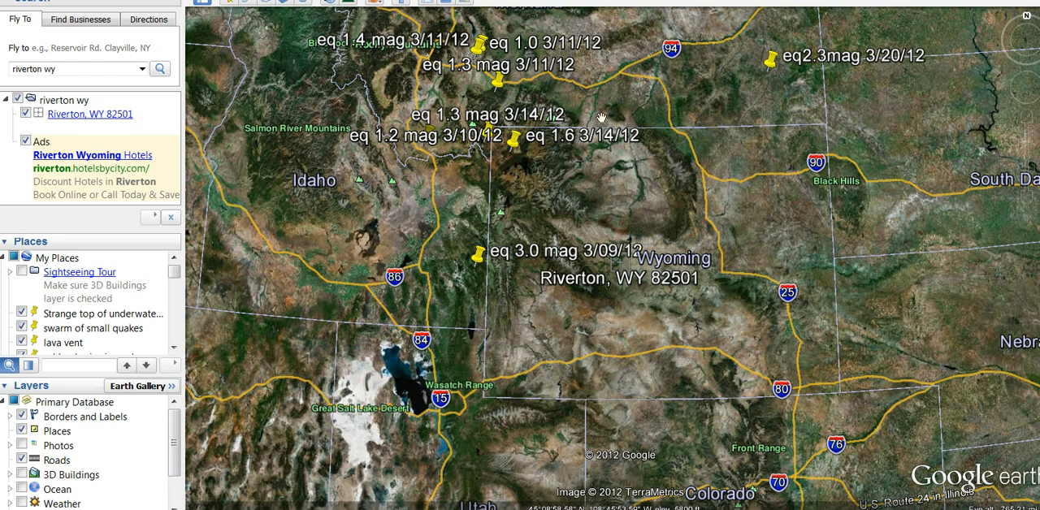
{"action": "mouse_move", "coordinate": [400, 234]}
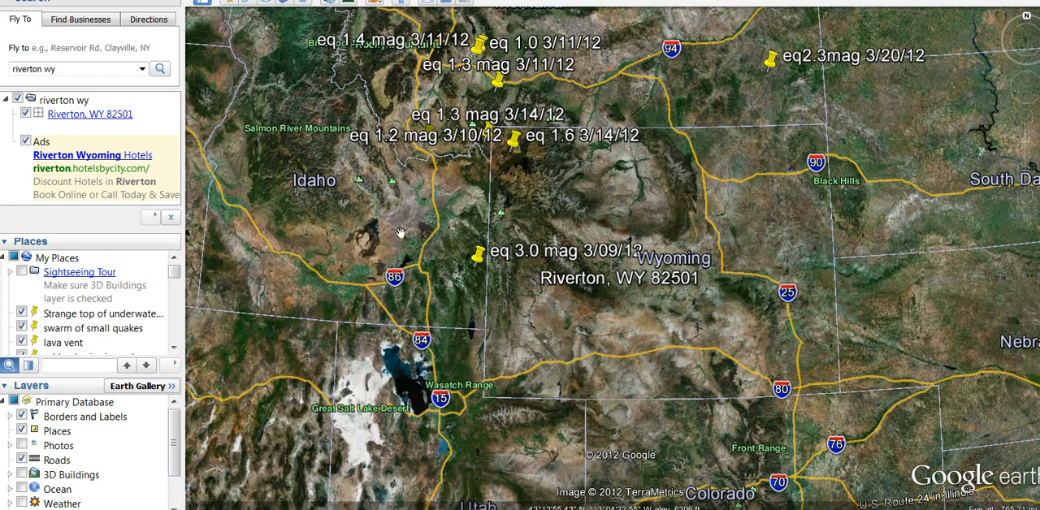
{"action": "mouse_move", "coordinate": [692, 290]}
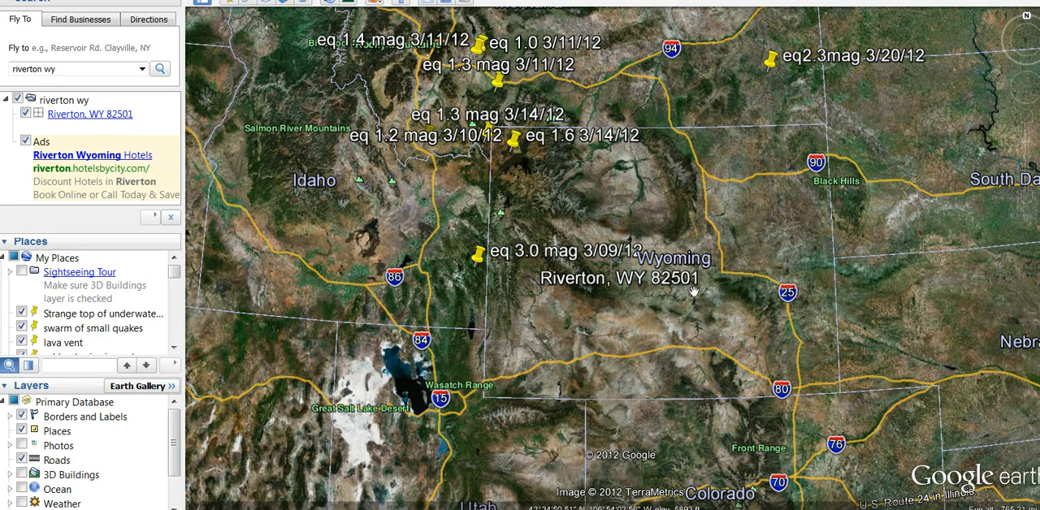
{"action": "mouse_move", "coordinate": [650, 84]}
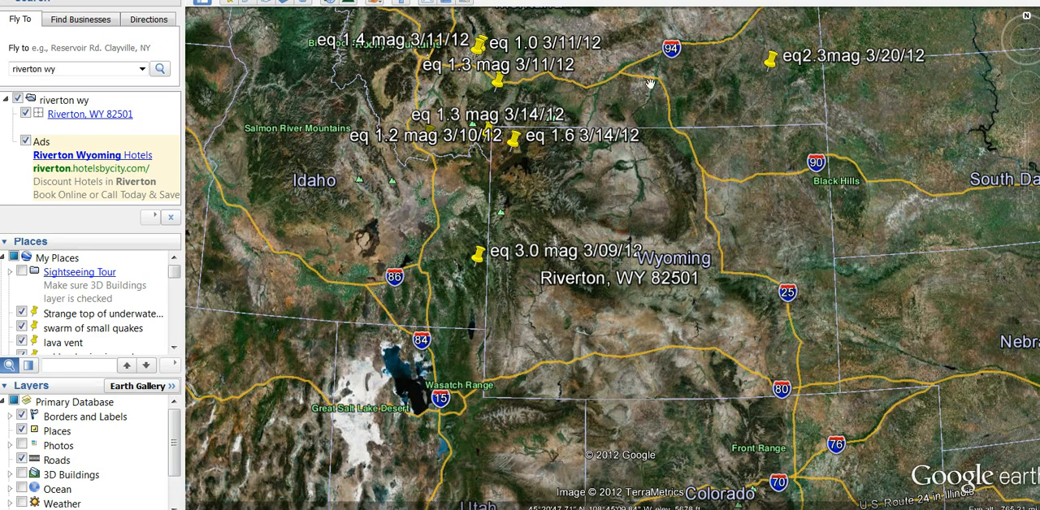
{"action": "mouse_move", "coordinate": [543, 134]}
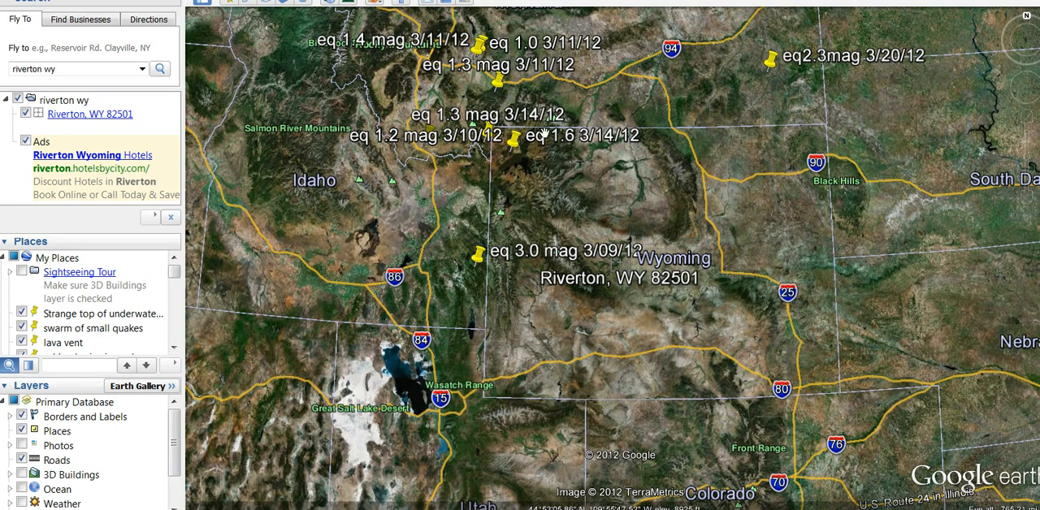
{"action": "mouse_move", "coordinate": [406, 243]}
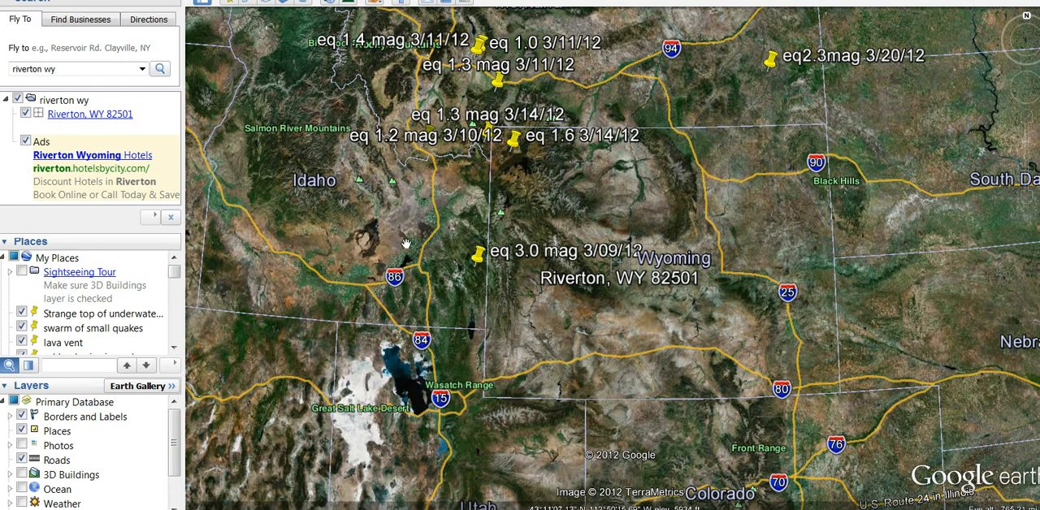
{"action": "mouse_move", "coordinate": [728, 302]}
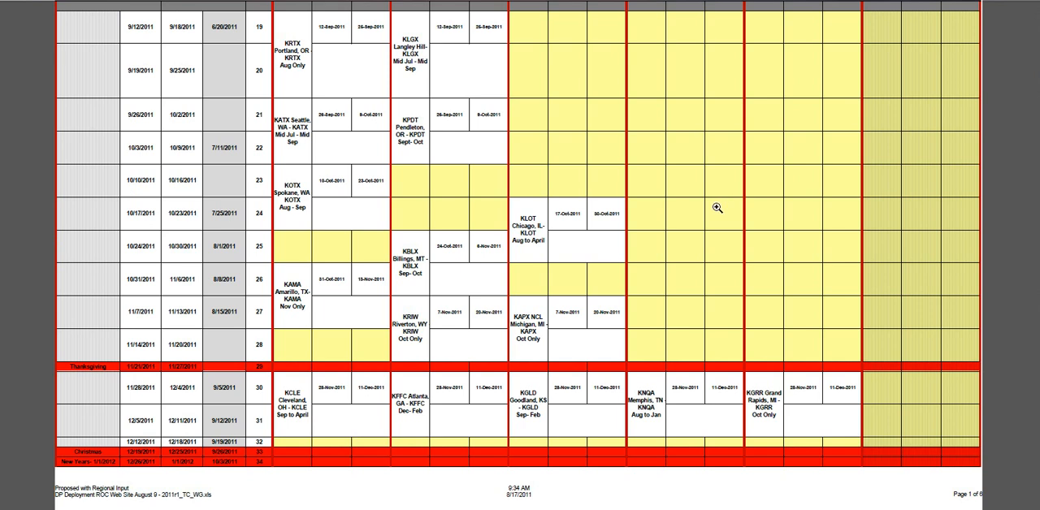
{"action": "mouse_move", "coordinate": [307, 177]}
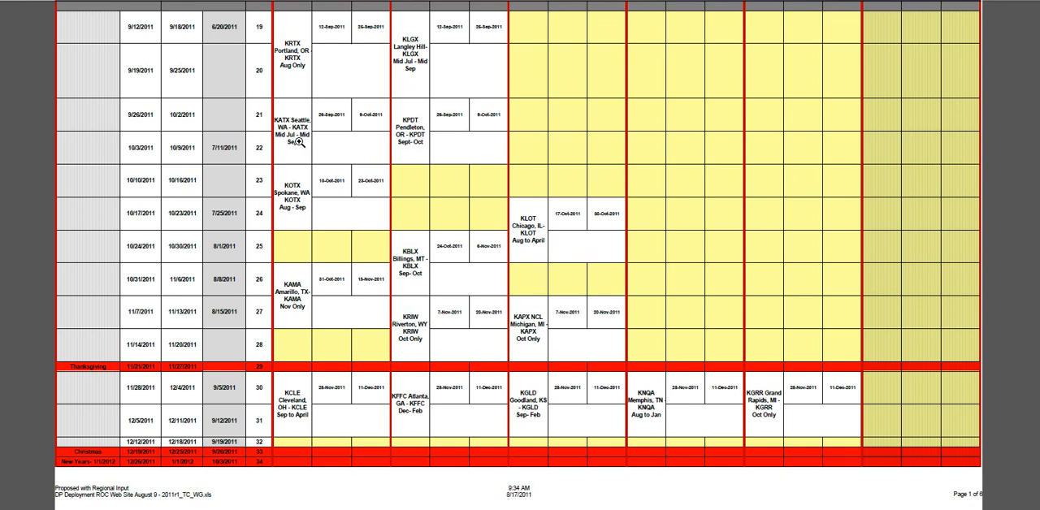
{"action": "mouse_move", "coordinate": [299, 303]}
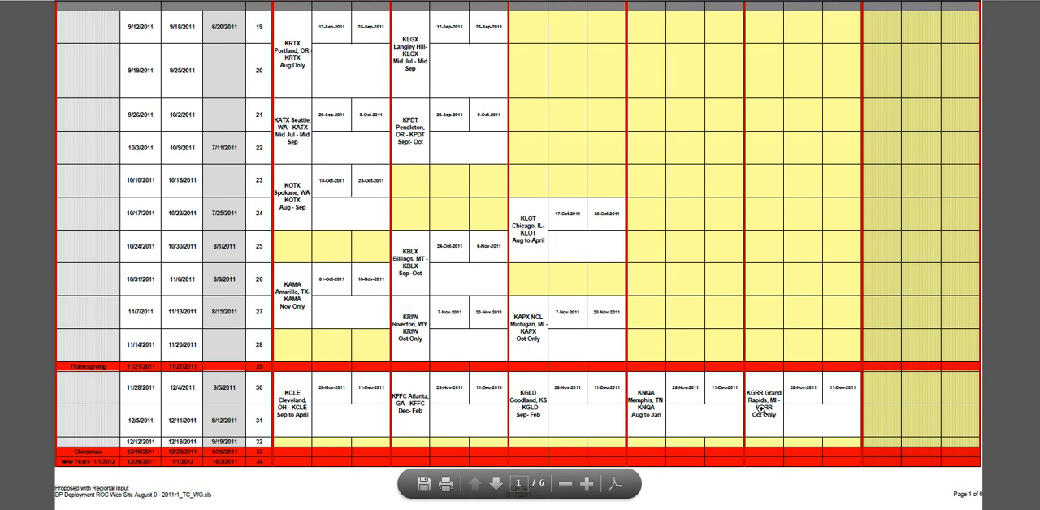
{"action": "mouse_move", "coordinate": [989, 462]}
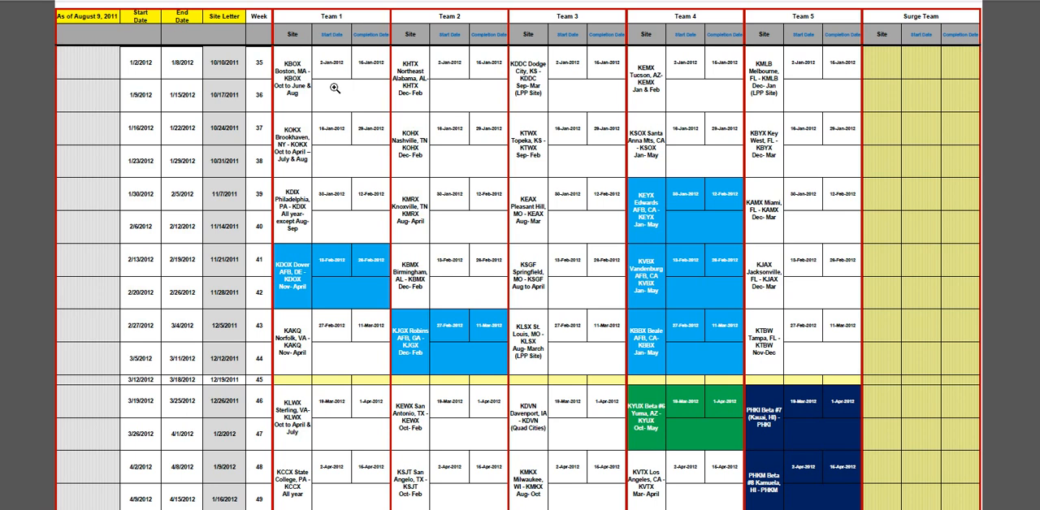
{"action": "mouse_move", "coordinate": [352, 143]}
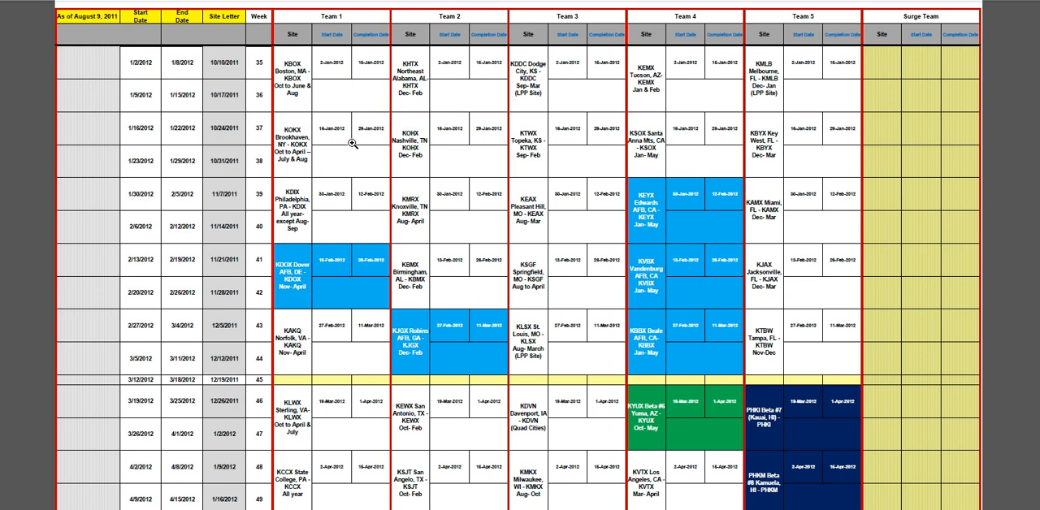
{"action": "mouse_move", "coordinate": [598, 173]}
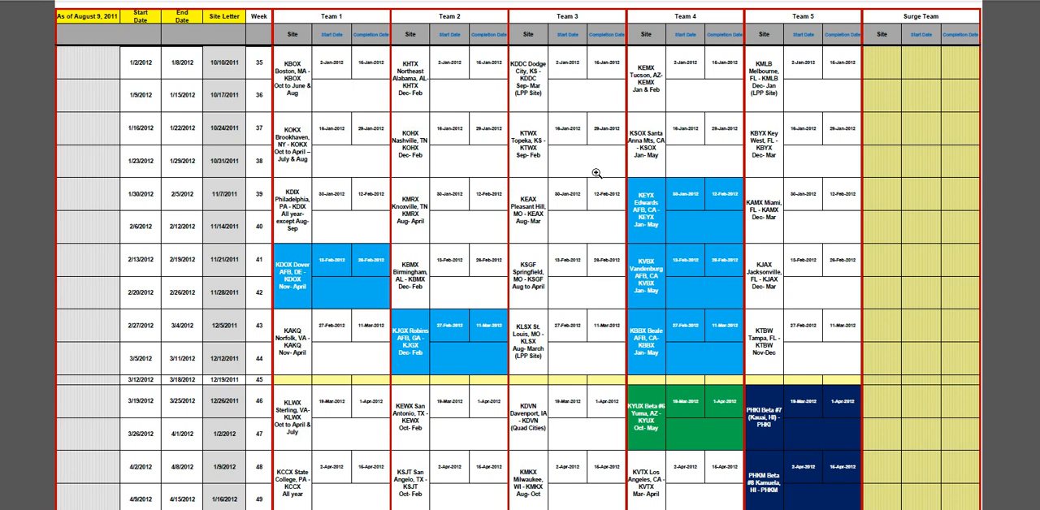